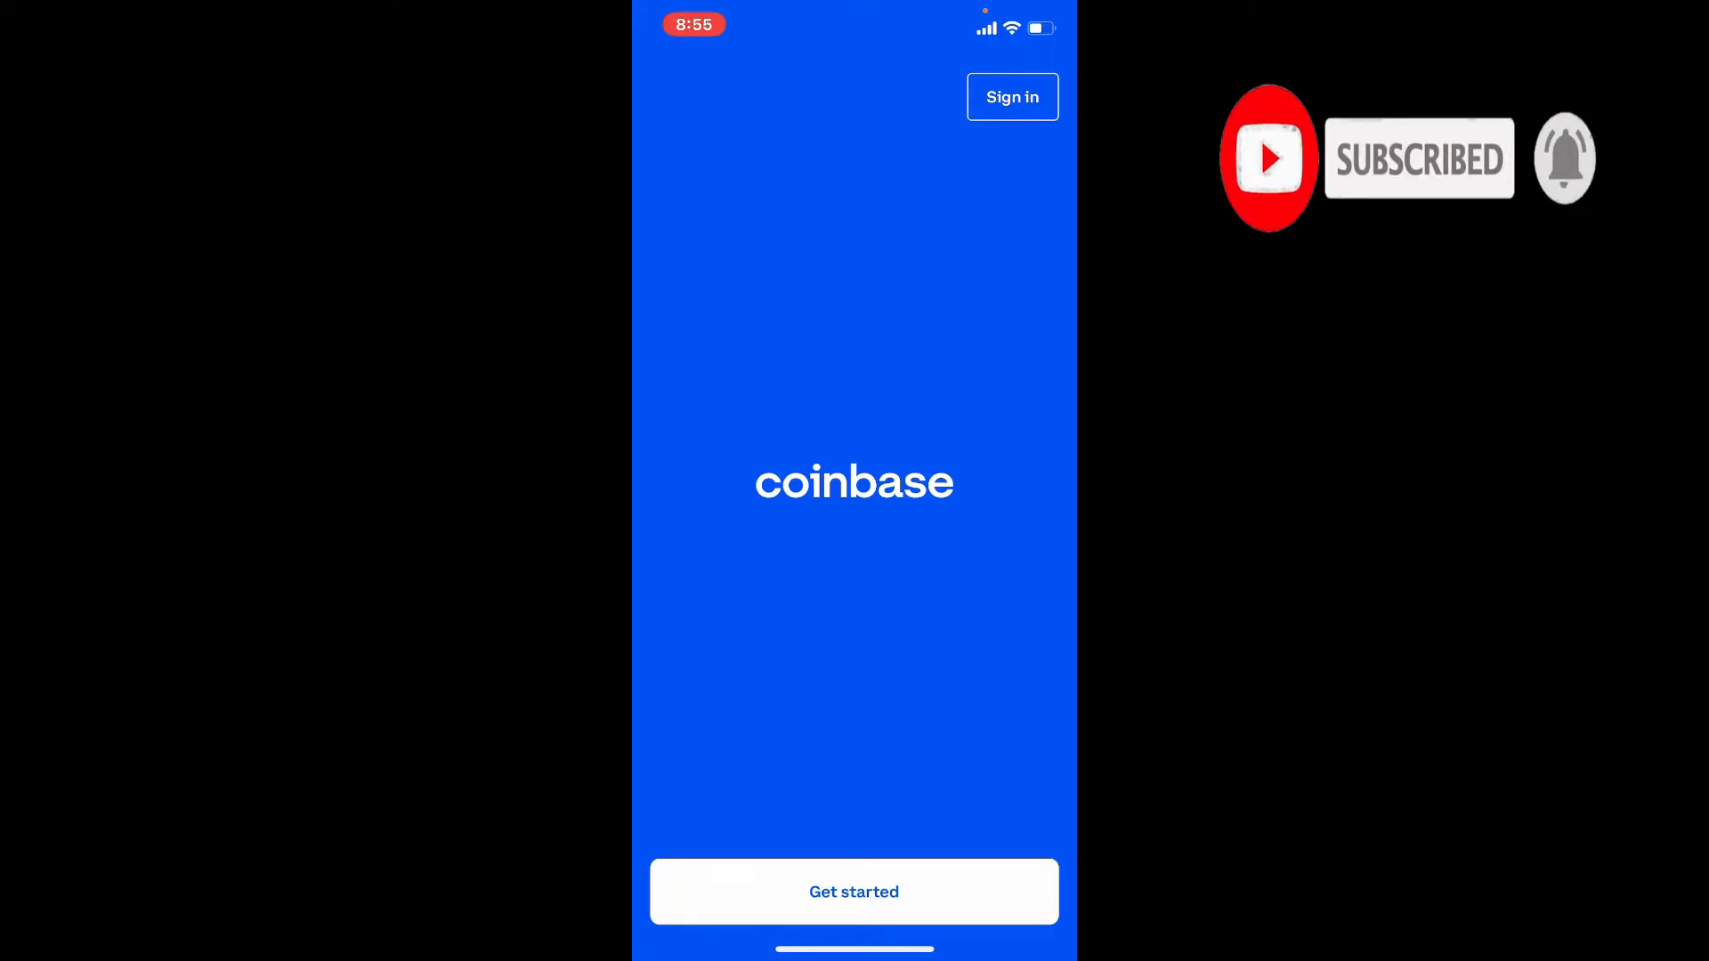
Step: Start signing in to Coinbase to reach the Forgot password page
{"action": "left_click", "coordinate": [1010, 96]}
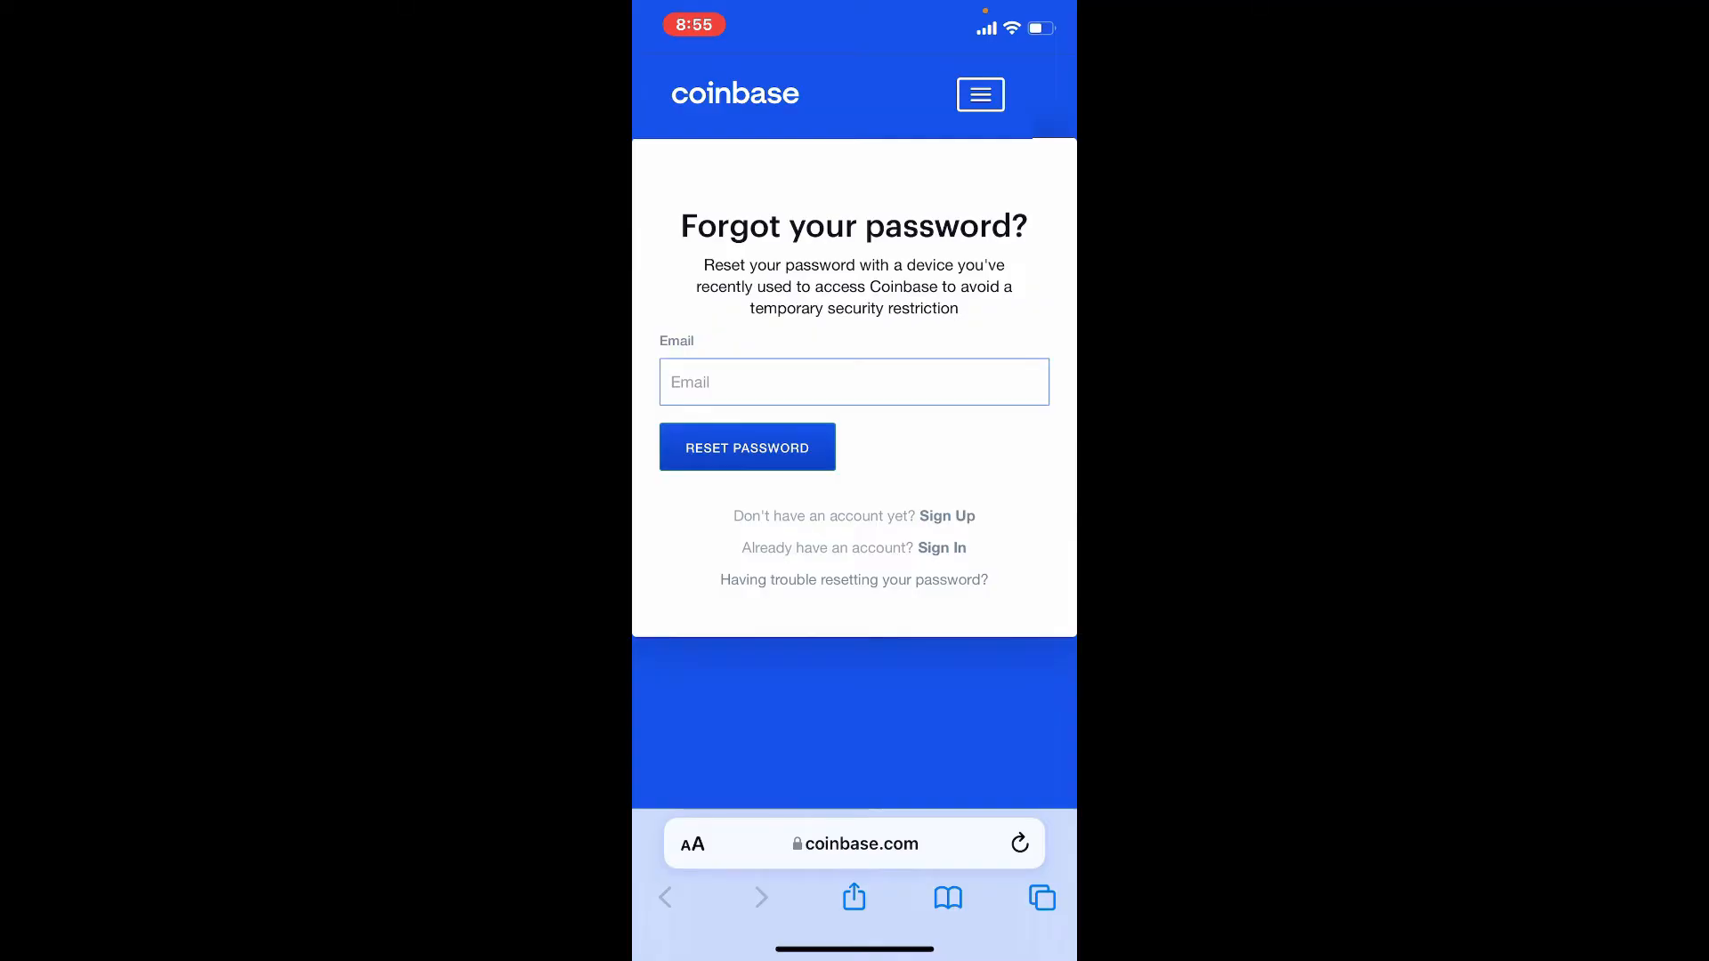
{"action": "left_click", "coordinate": [853, 382]}
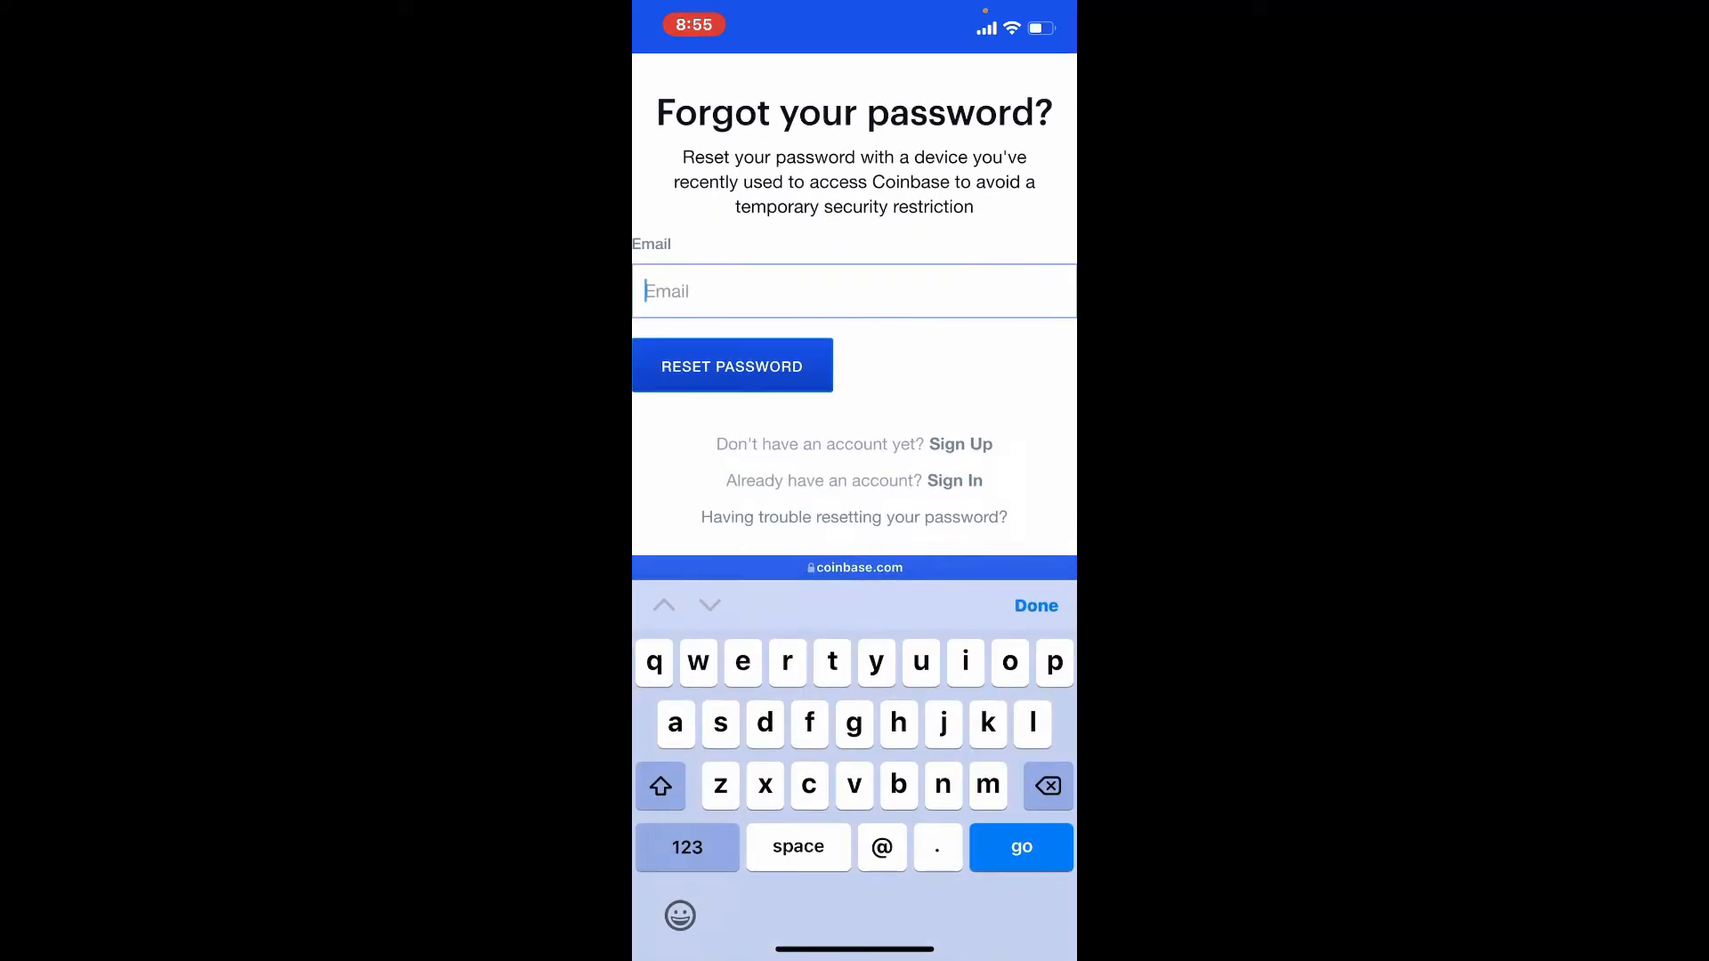
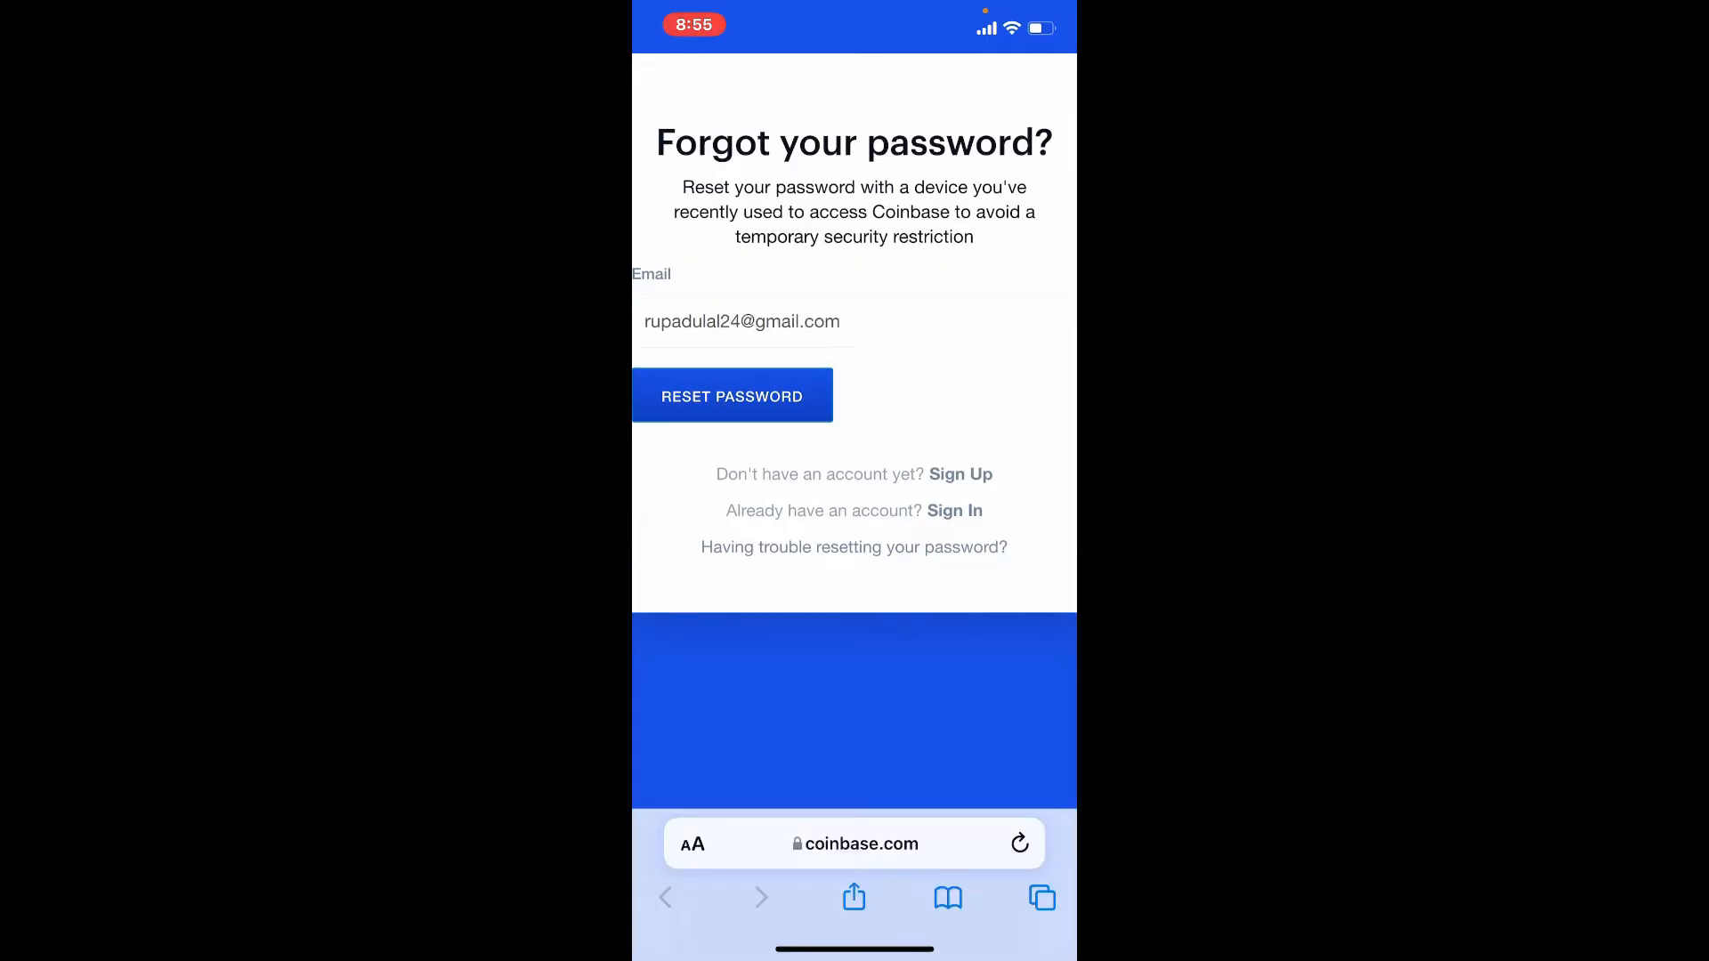
{"action": "left_click", "coordinate": [733, 396]}
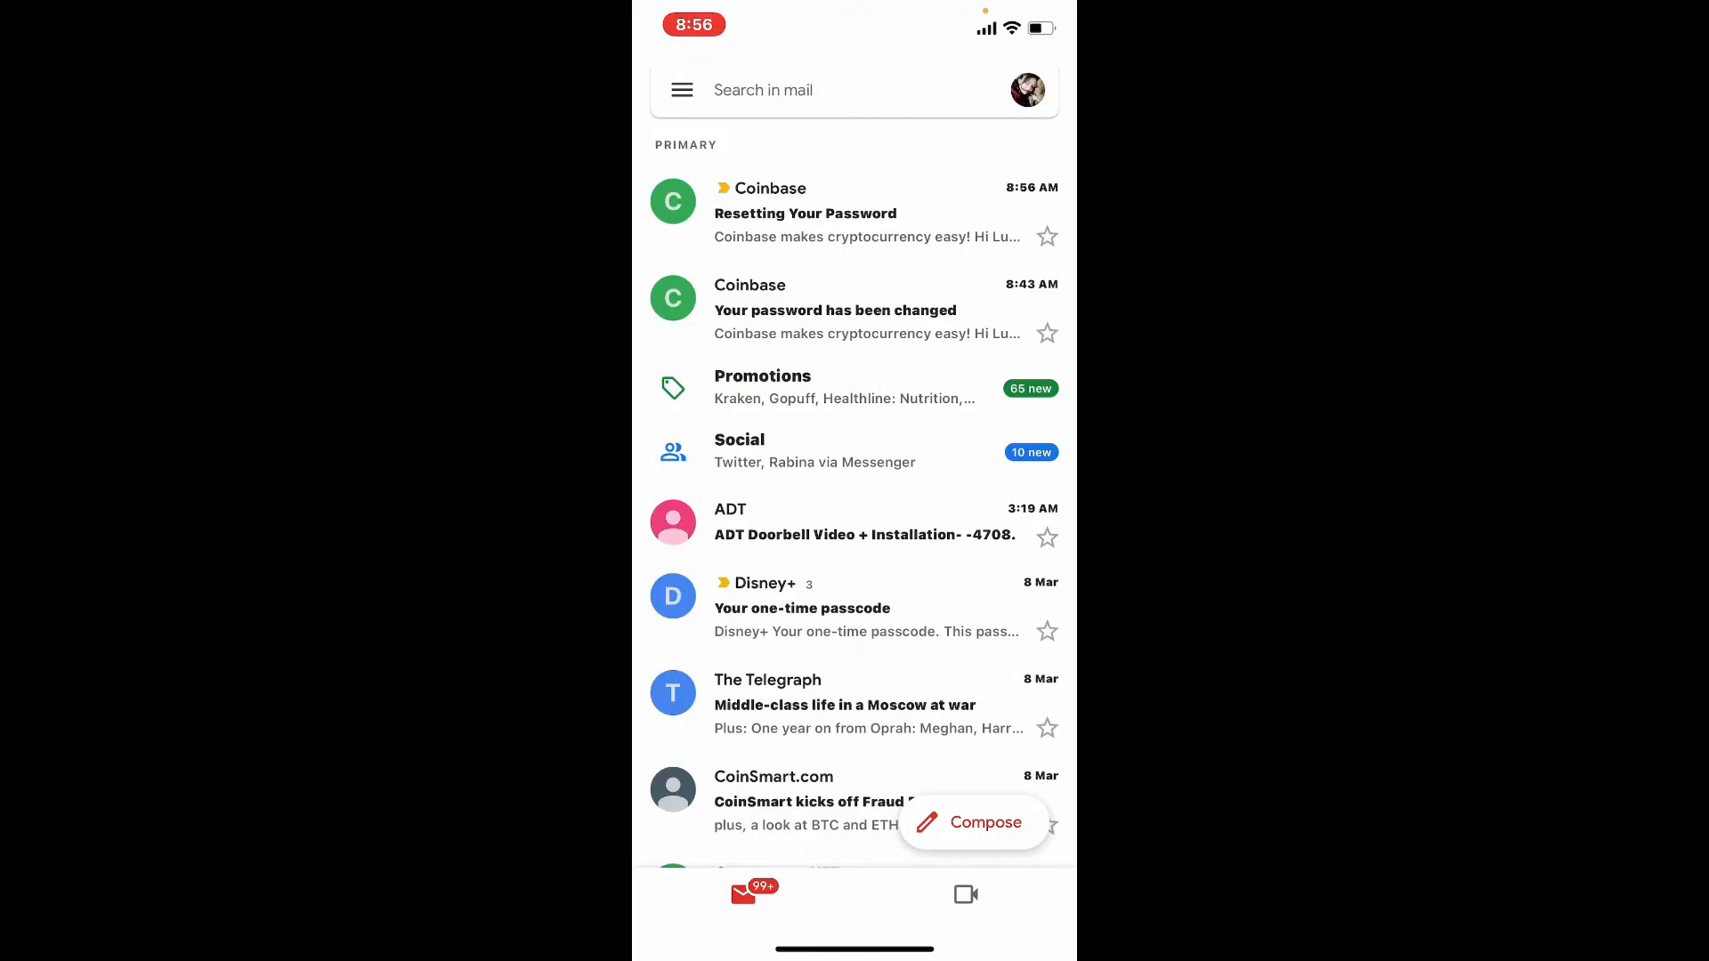
Step: Open the 'Resetting Your Password' email and follow its reset link in a browser
{"action": "left_click", "coordinate": [804, 213]}
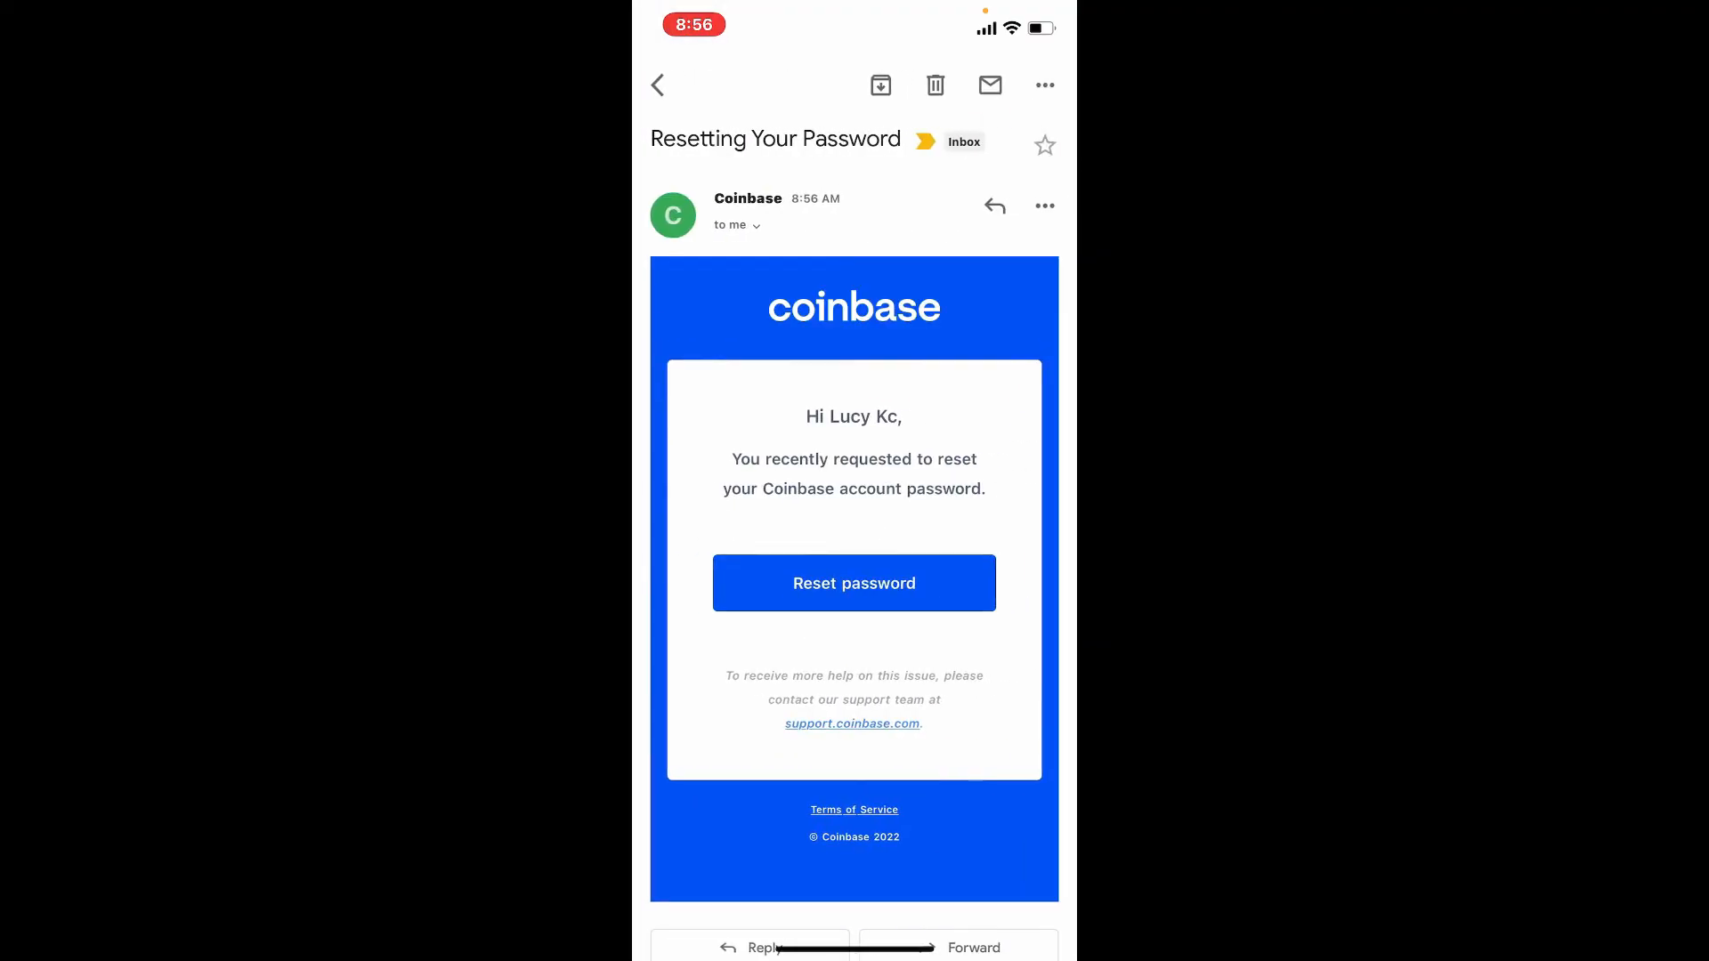
{"action": "left_click", "coordinate": [854, 582]}
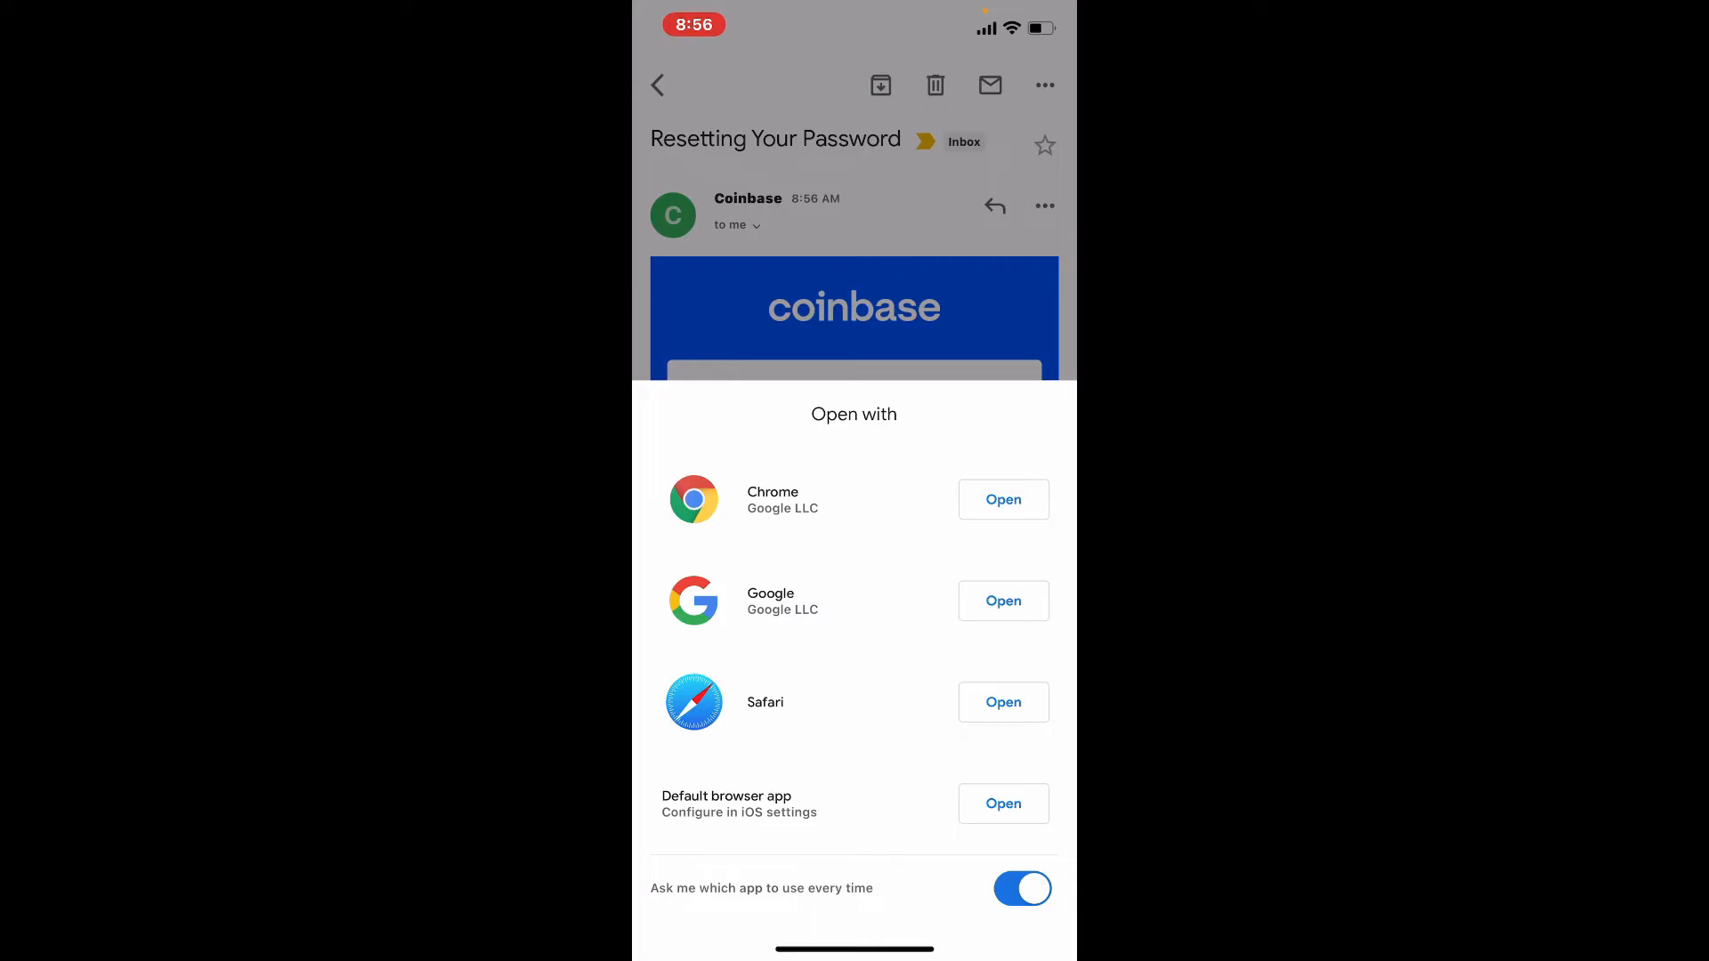
{"action": "left_click", "coordinate": [1000, 702]}
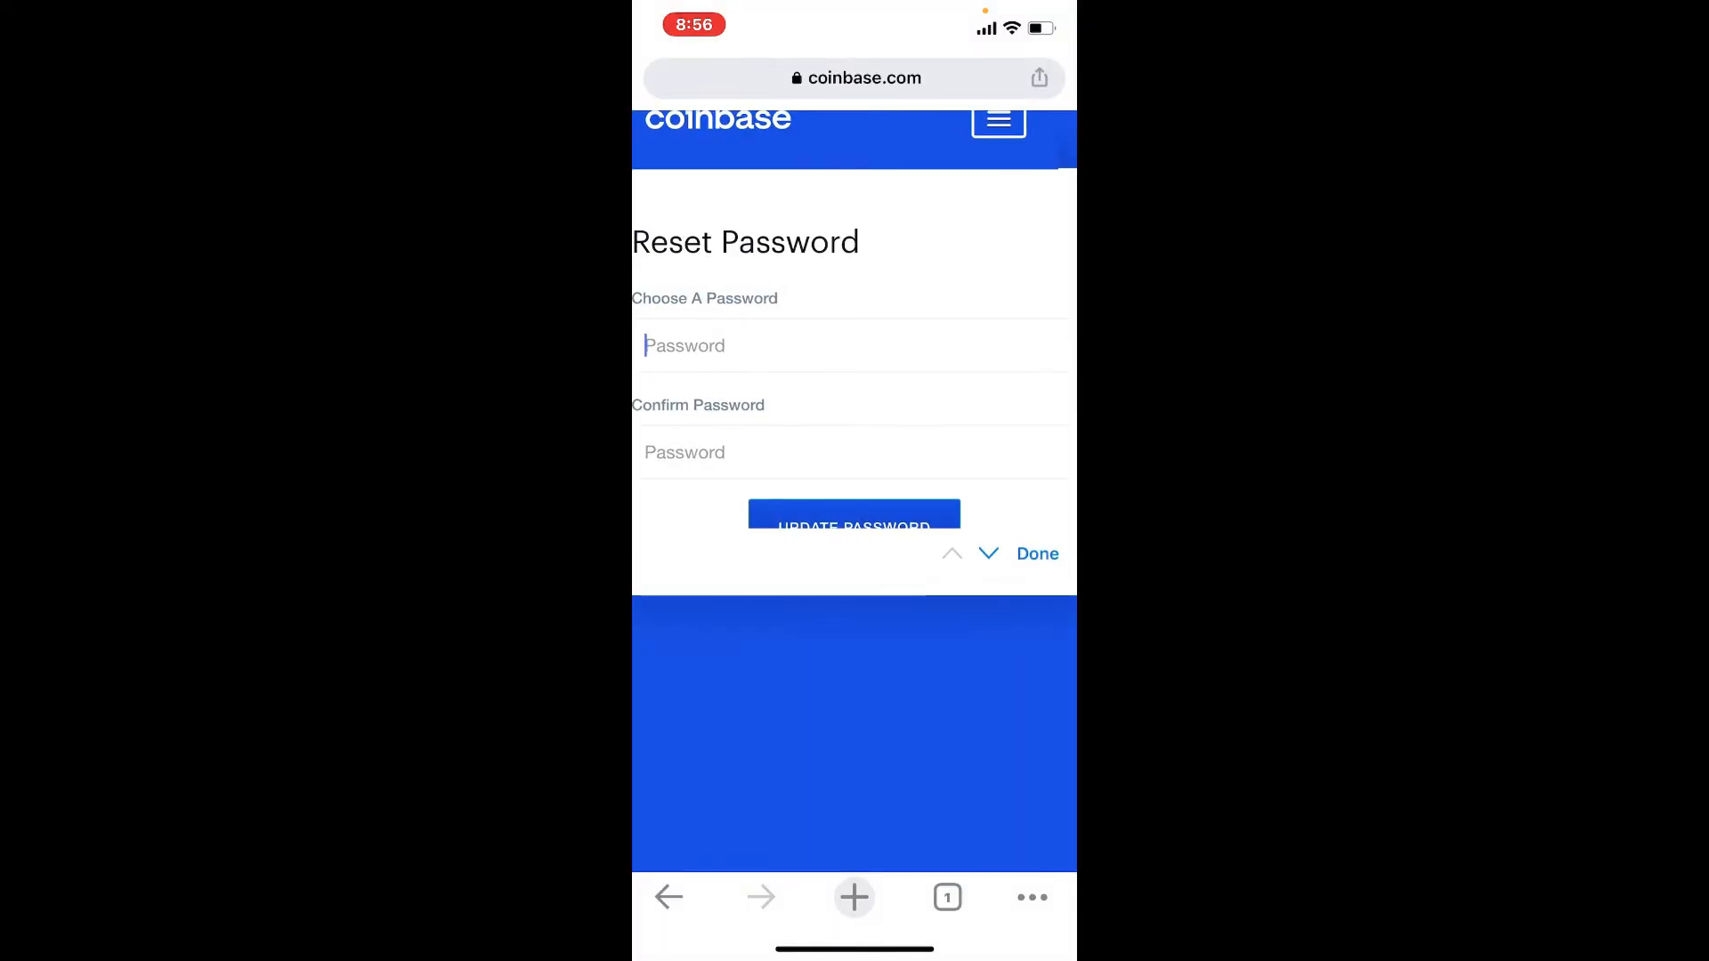
Step: Save the new password, verify with the 7-digit SMS code, and return home
{"action": "type", "text": "•"}
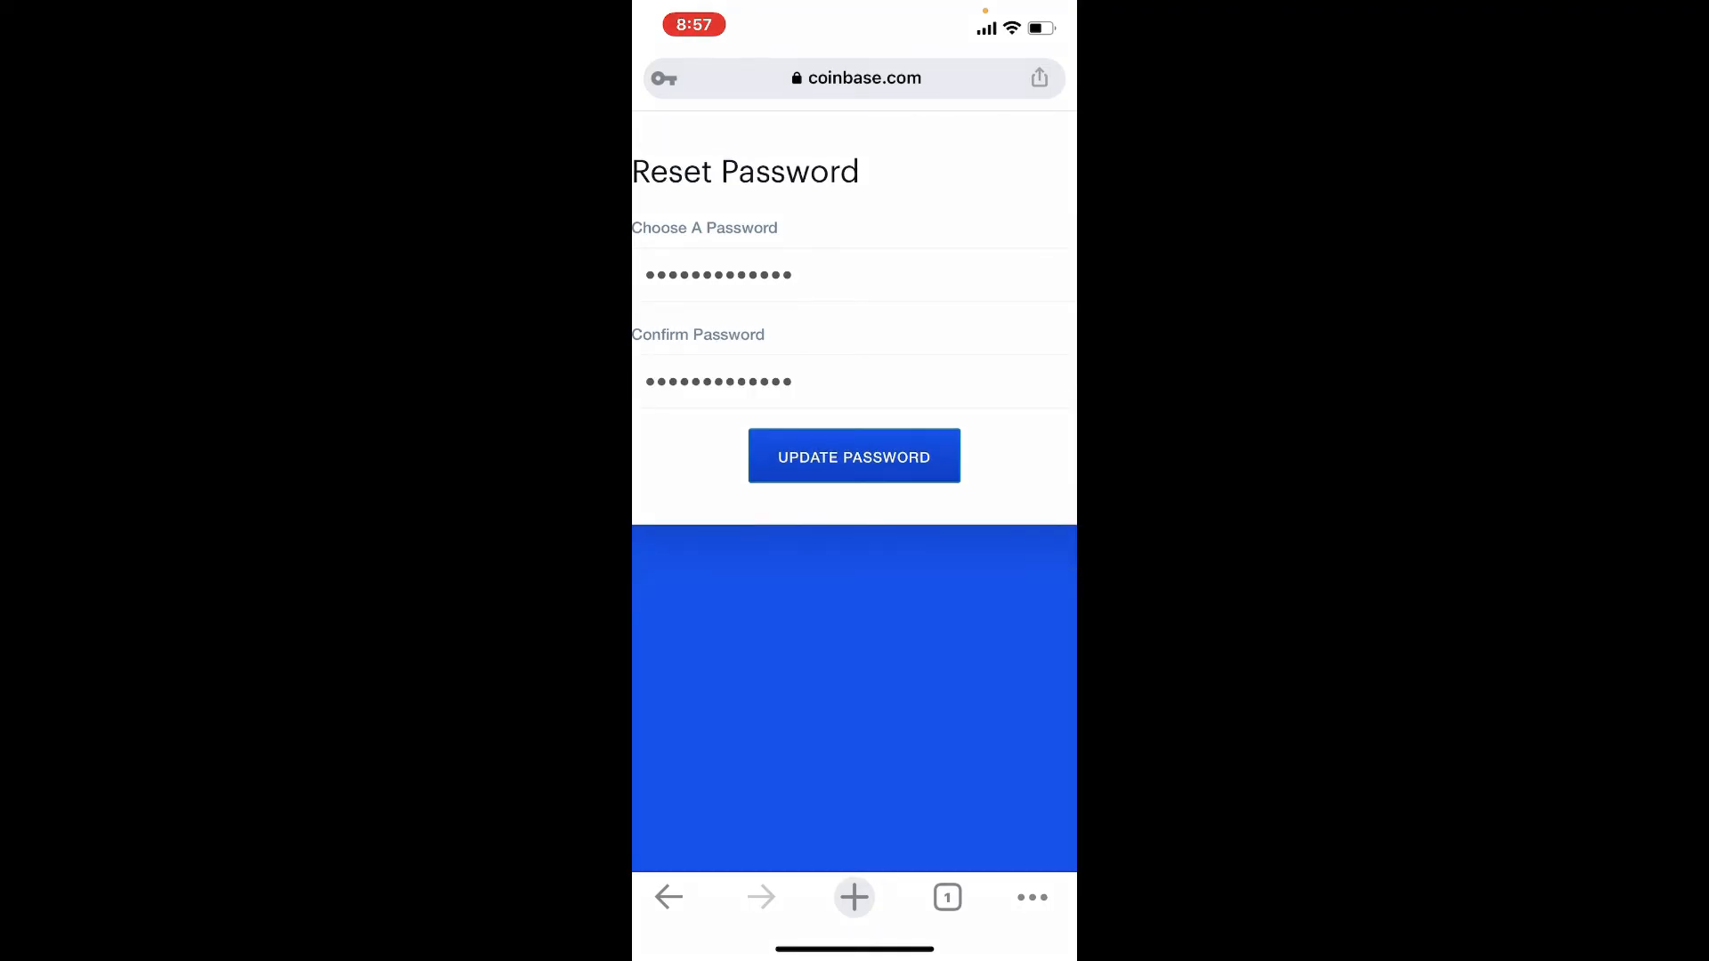
{"action": "left_click", "coordinate": [853, 456]}
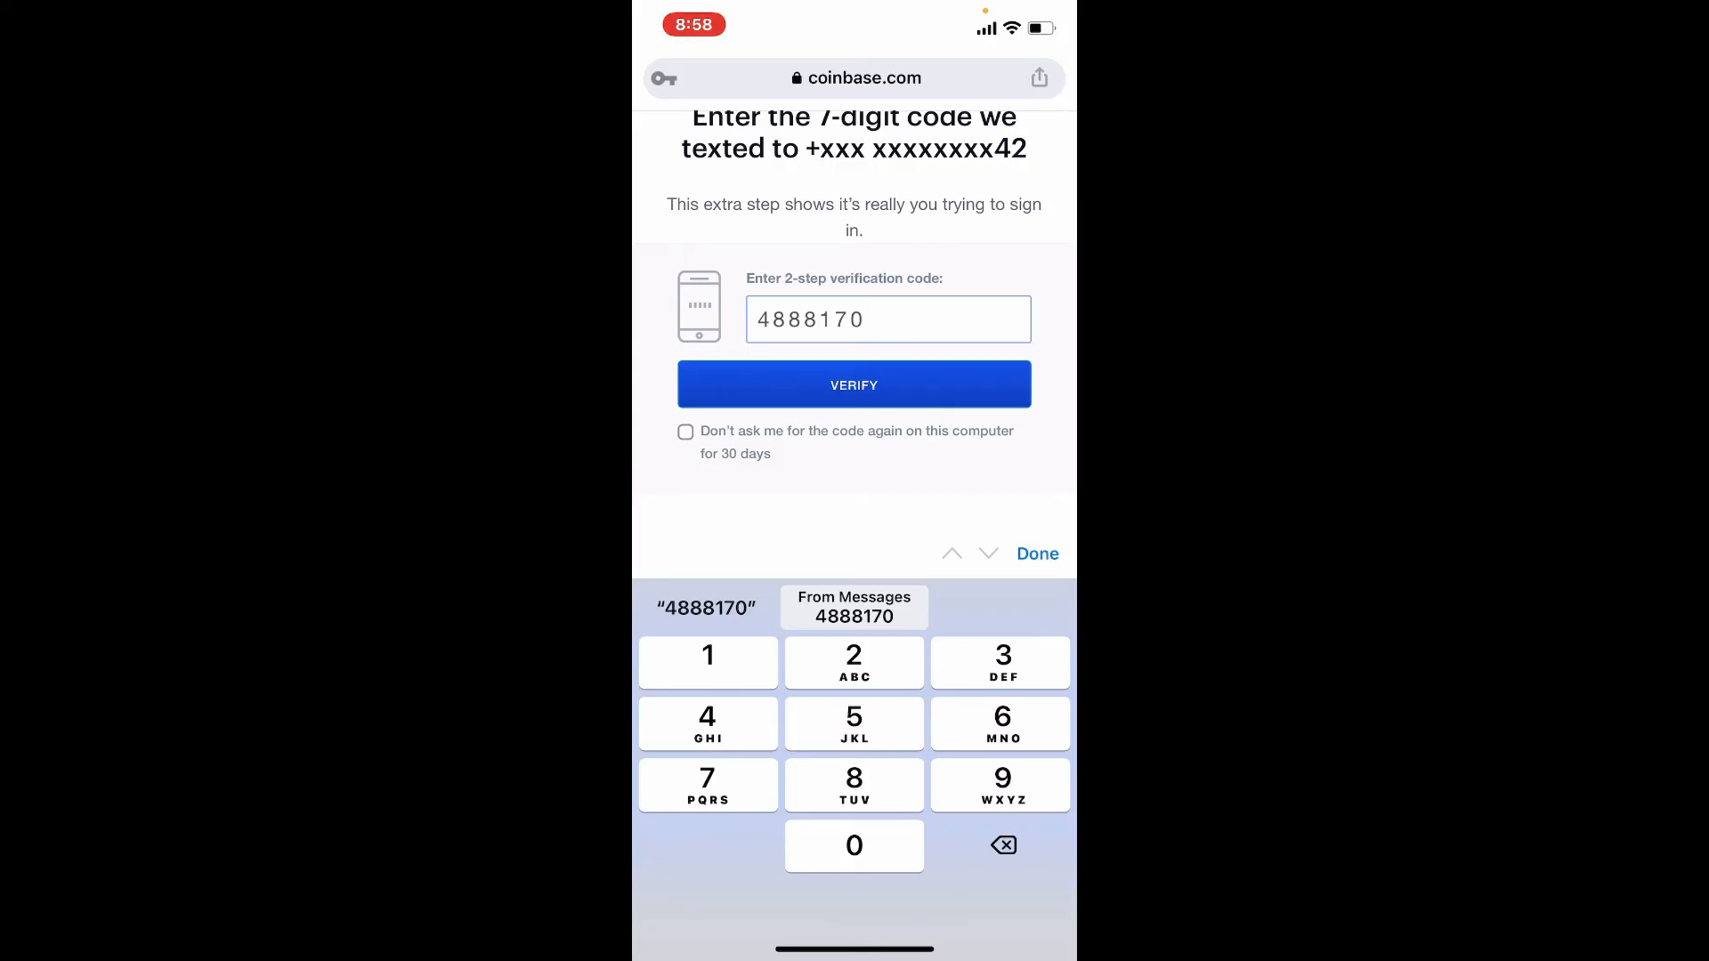
{"action": "left_click", "coordinate": [853, 383]}
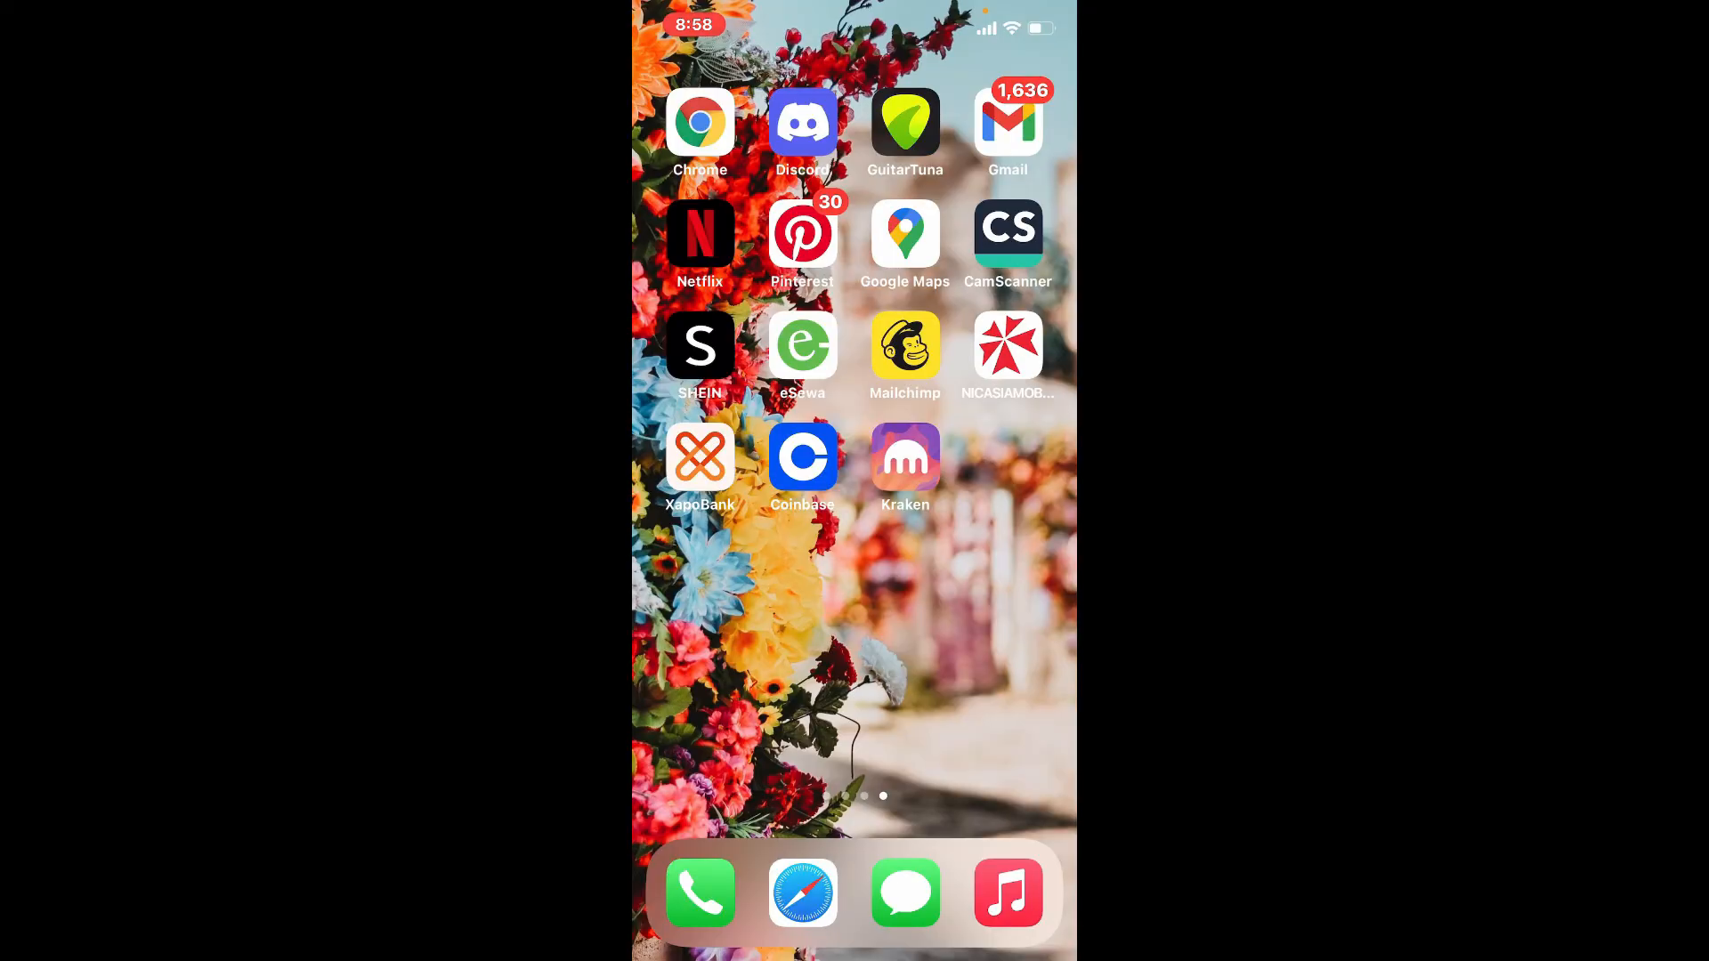
{"action": "scroll", "scroll_direction": "left", "scroll_amount": 3}
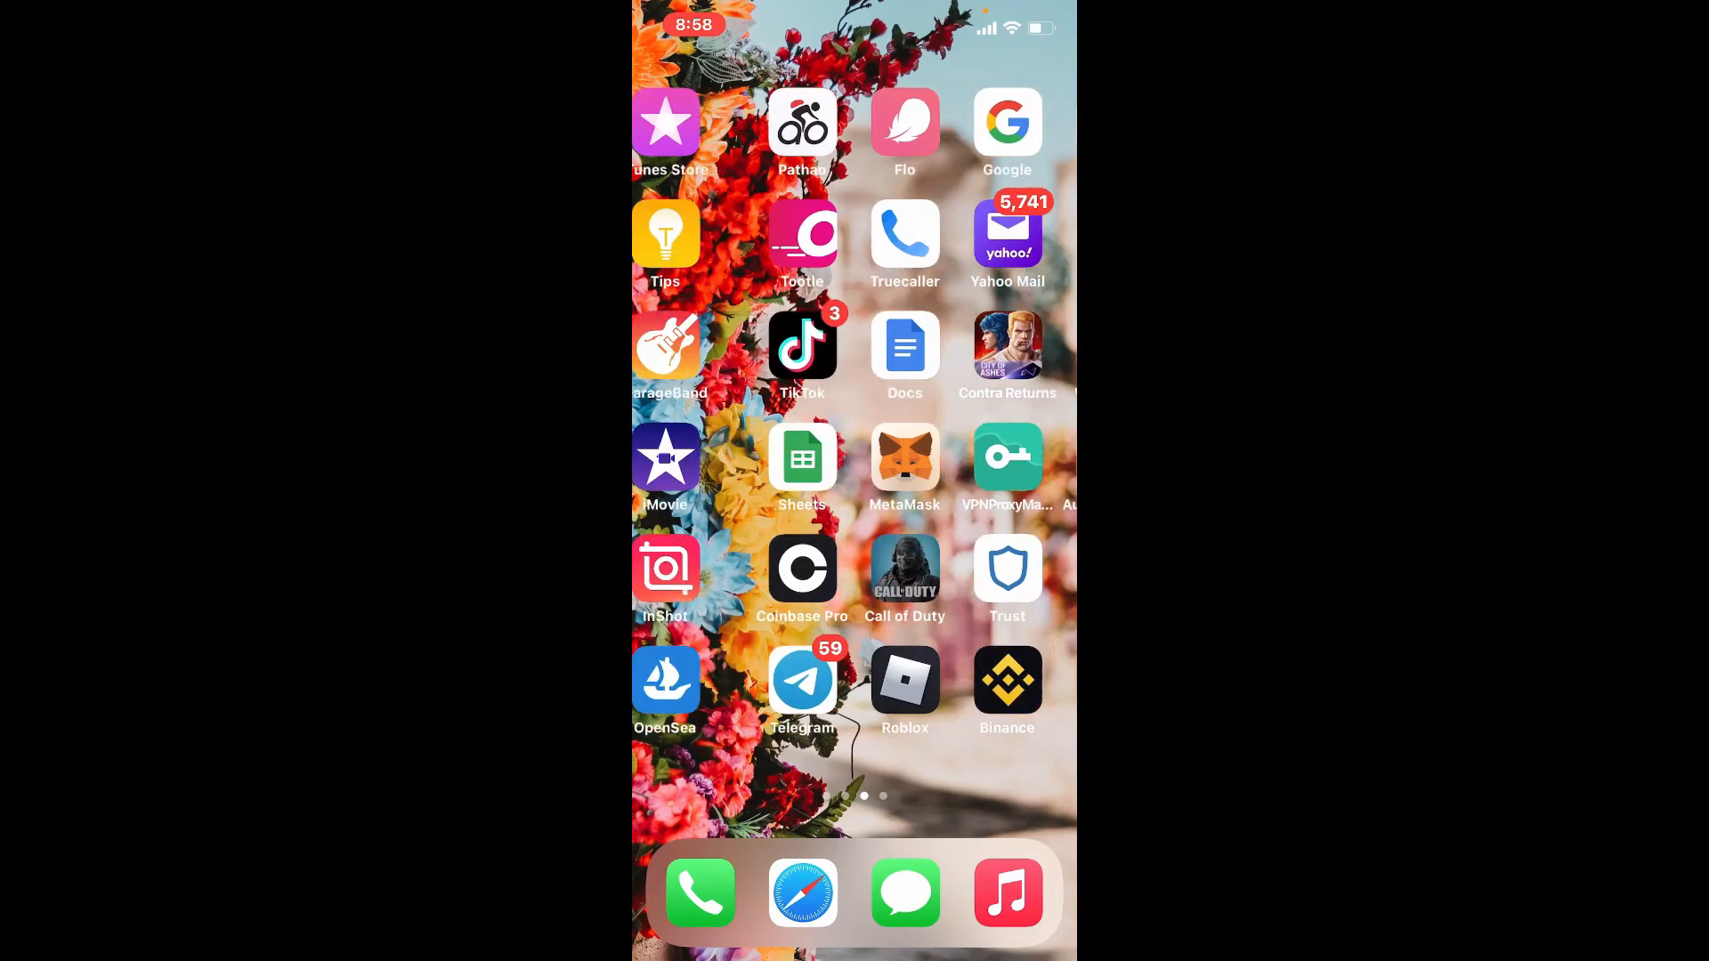